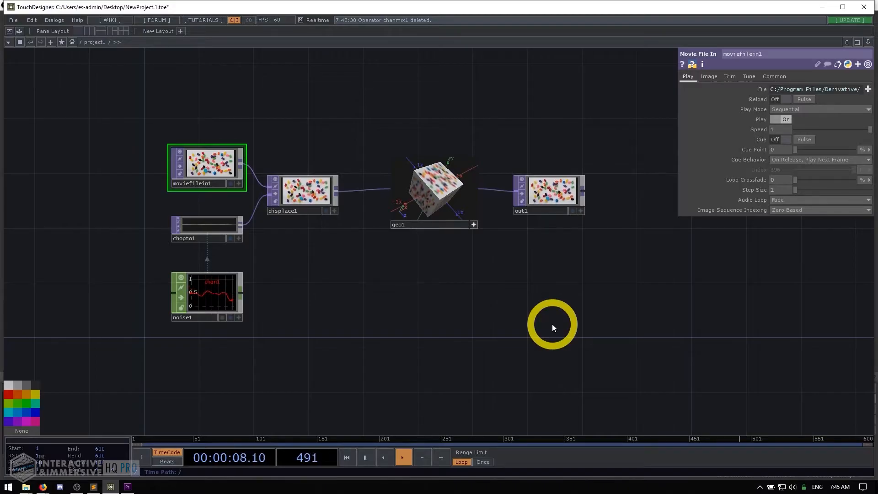
Enter geo1 and select texture1, showing its face texture type with 0.5 offsets.
click(347, 458)
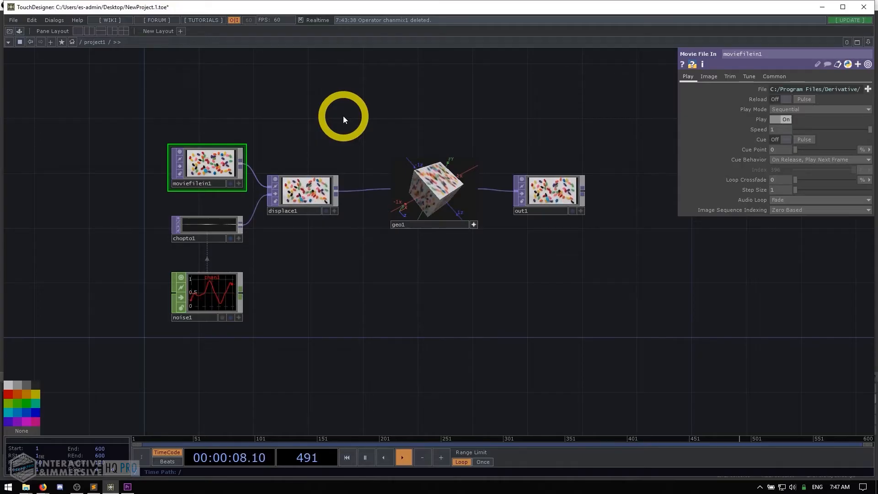
click(345, 458)
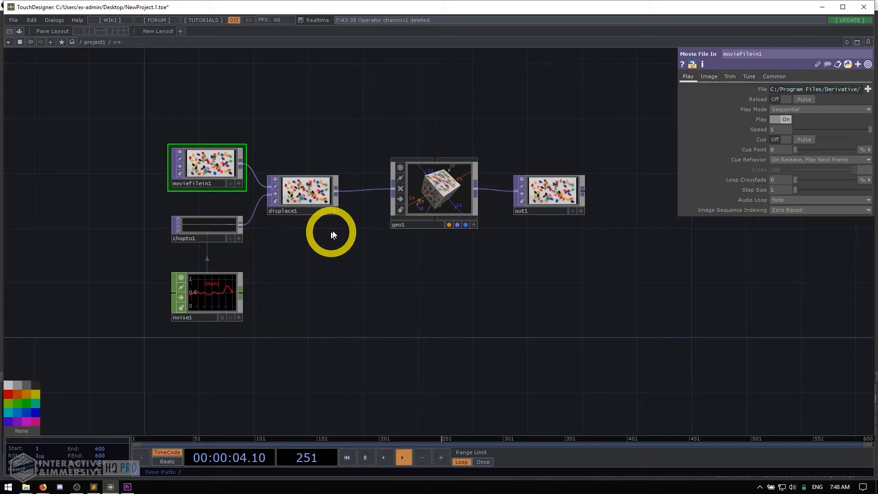
click(433, 191)
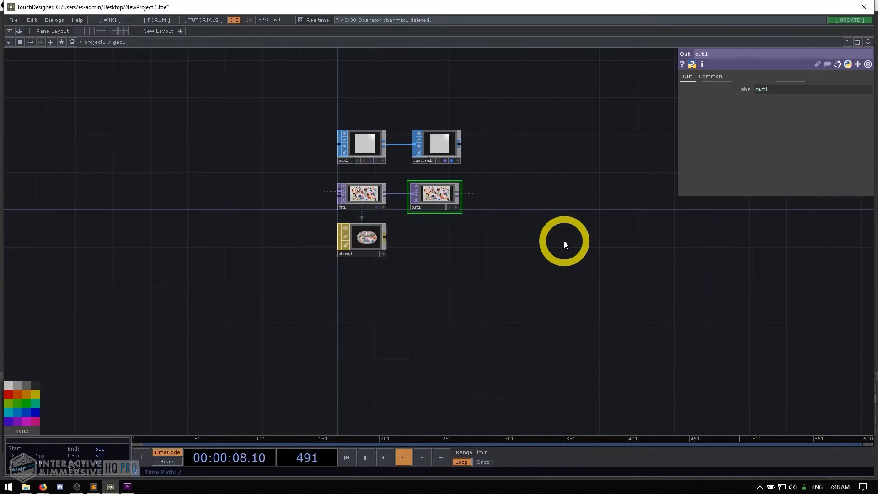
click(346, 458)
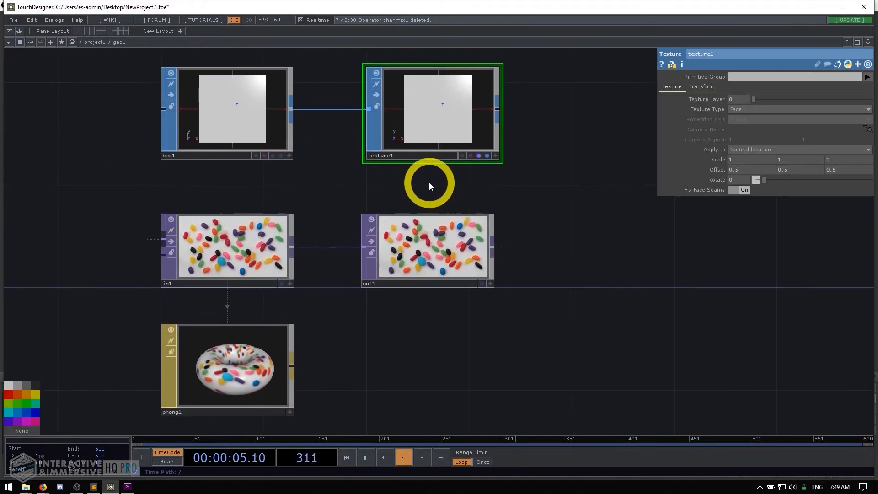
Exit geo1 back up to the root network showing project1, perform and local.
double_click(431, 112)
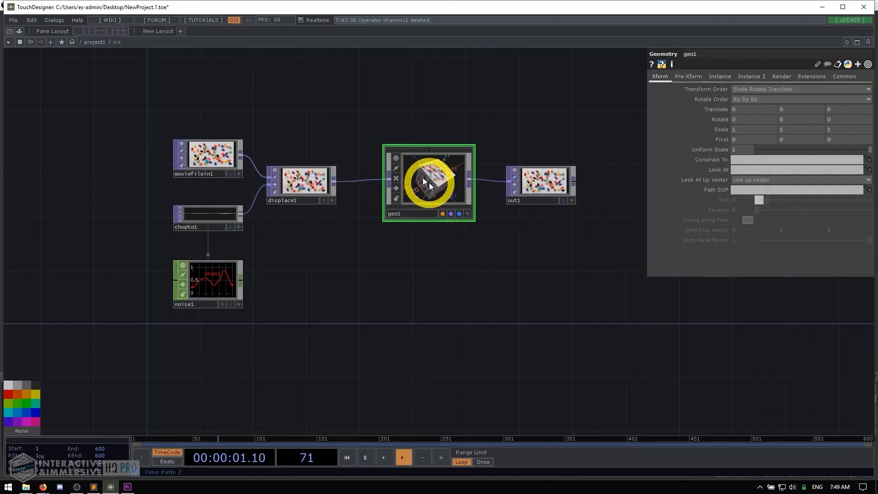
click(403, 457)
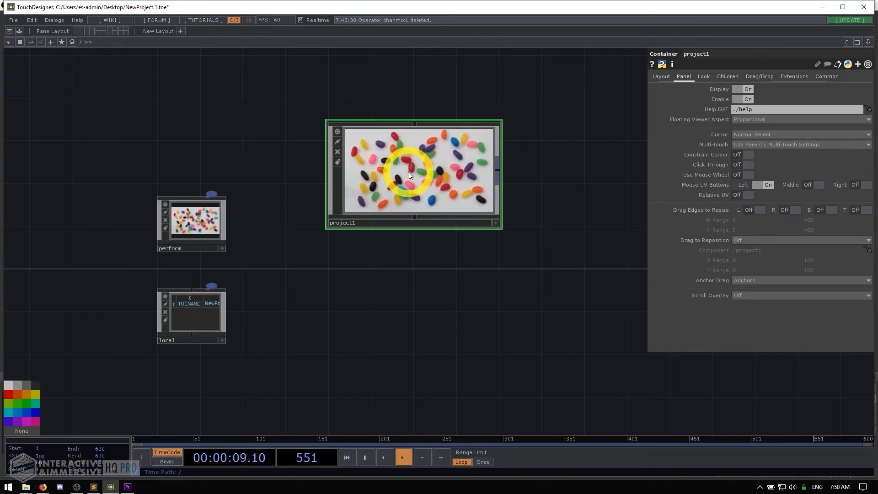
Dive into project1's network of moviefilein1, displace1, geo1 and CHOPs, then zoom back out to root.
double_click(412, 171)
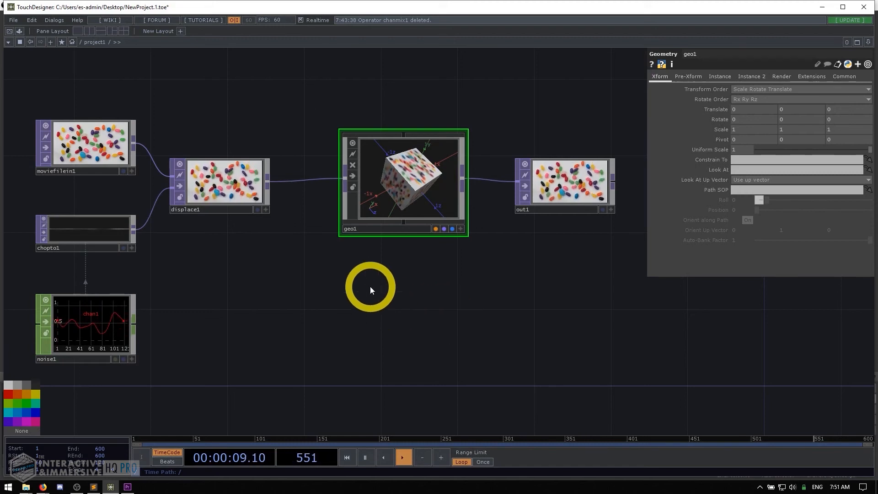
scroll(down, 3)
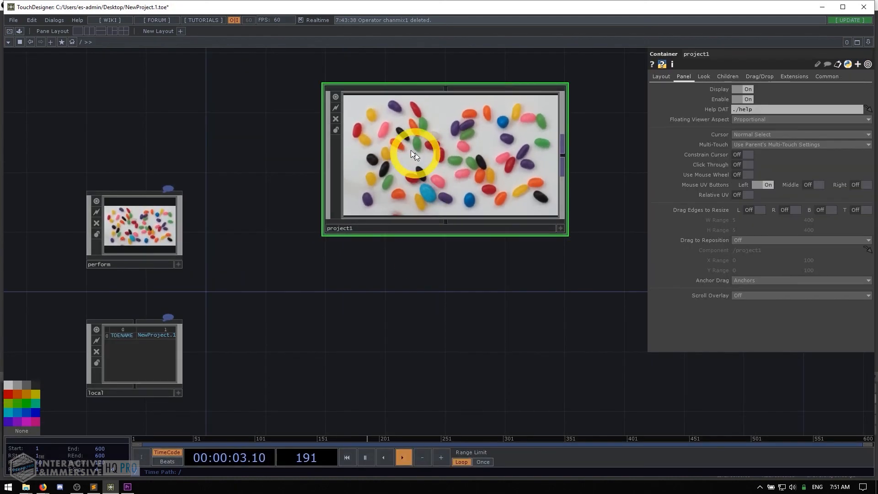
Enter project1, then dive into geo1 to show texture1 above the out1 jellybeans texture.
double_click(444, 154)
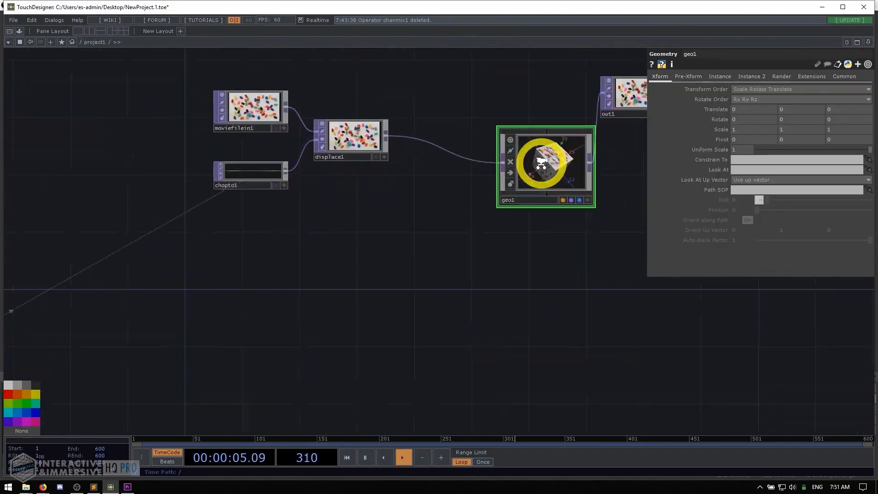
double_click(543, 163)
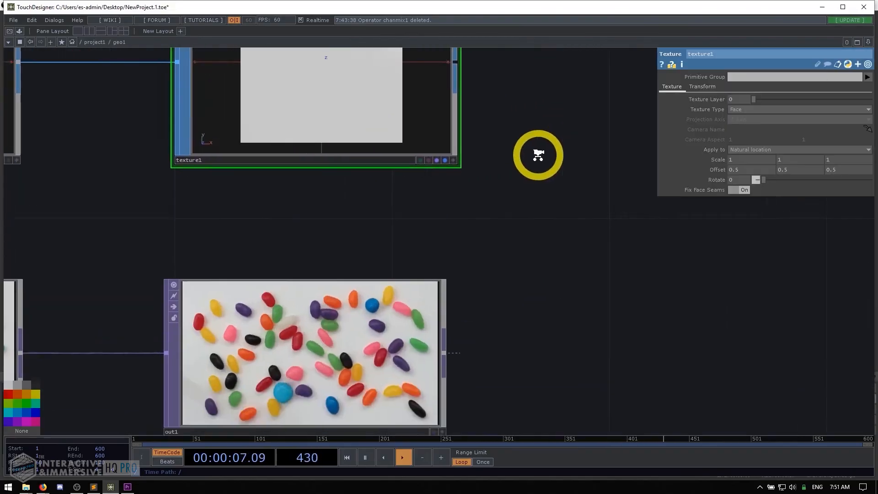